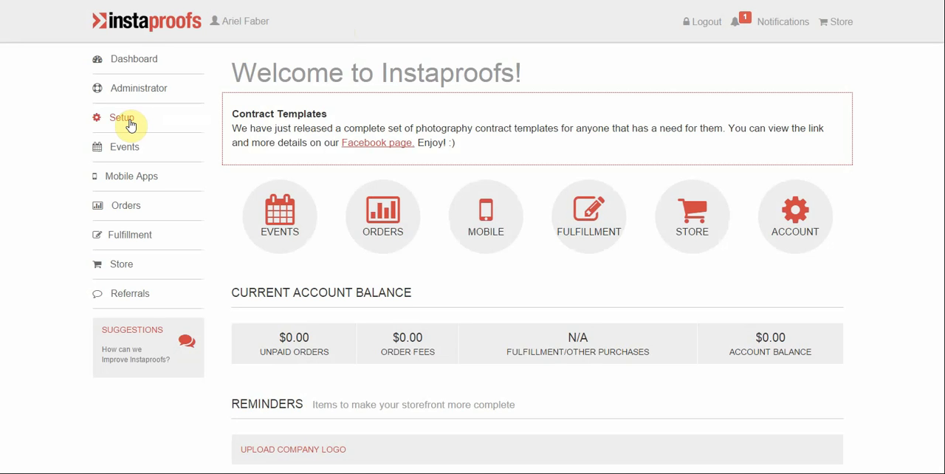
# Go to Setup > Products to see the existing product list.
pyautogui.click(121, 118)
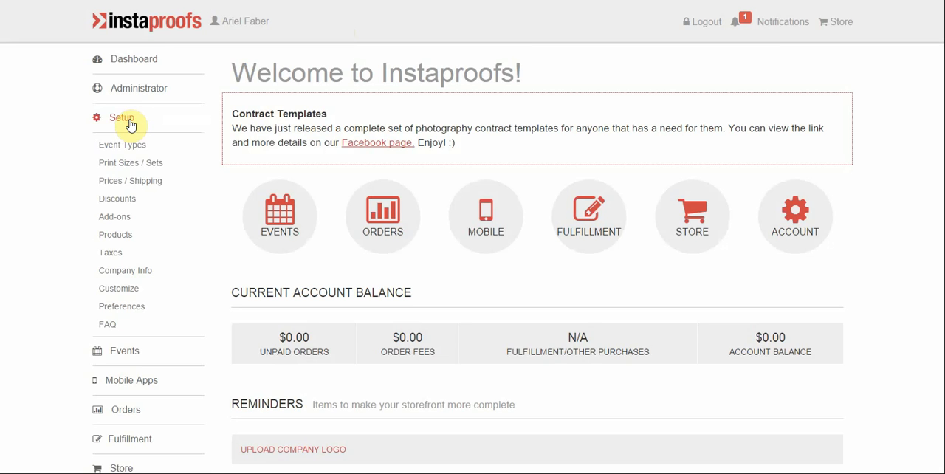
pyautogui.moveTo(116, 235)
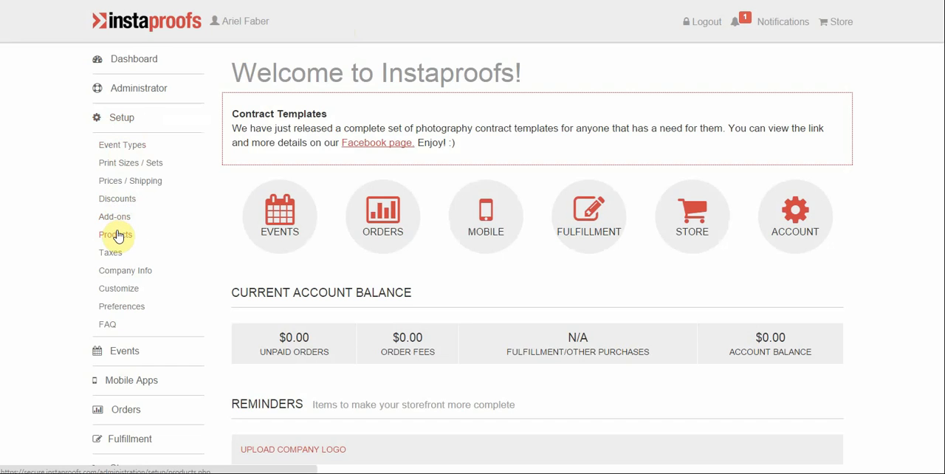
pyautogui.click(116, 234)
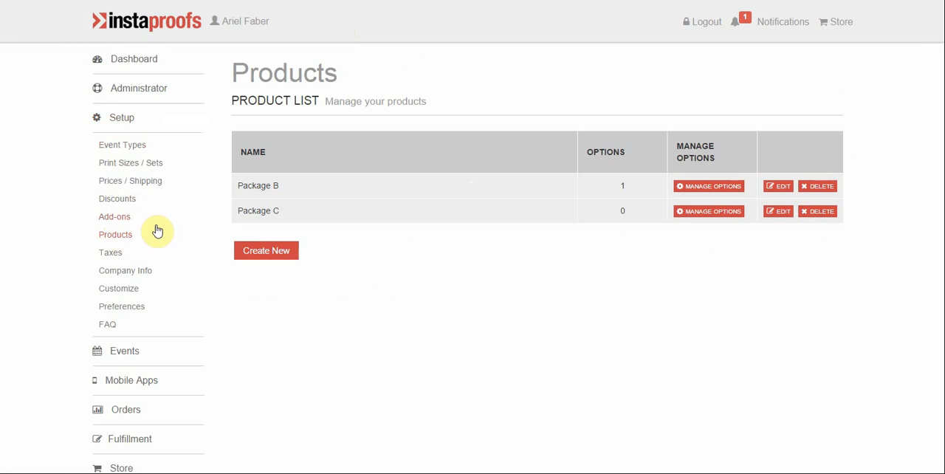
# Start a new product named 'Full Event Download' with an instant download description.
pyautogui.click(266, 250)
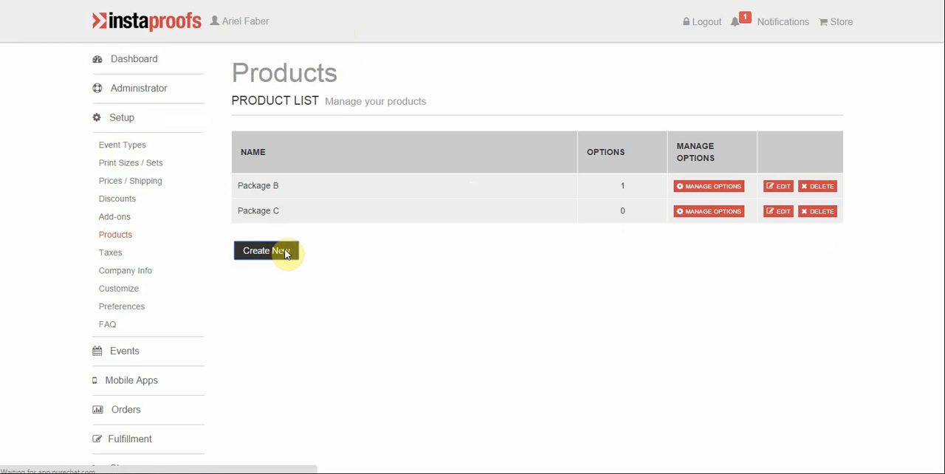
pyautogui.click(264, 251)
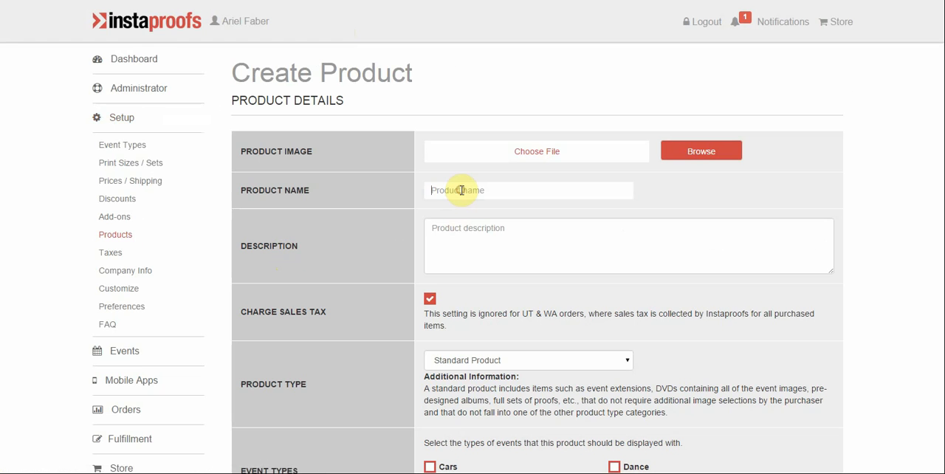
pyautogui.write('Full Event Download')
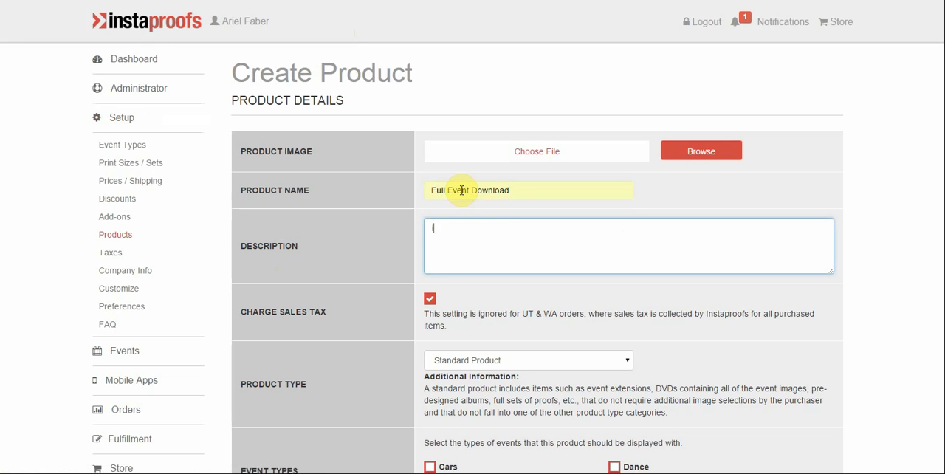
pyautogui.write('instant downlo')
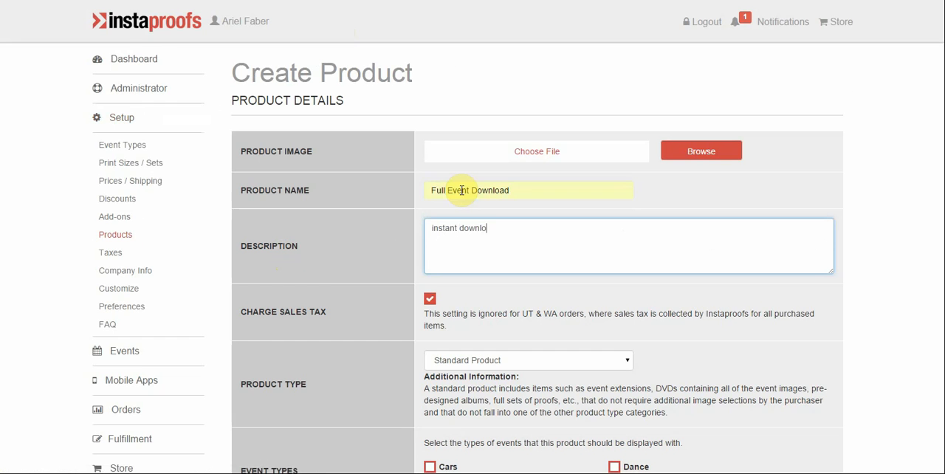
pyautogui.write('d.')
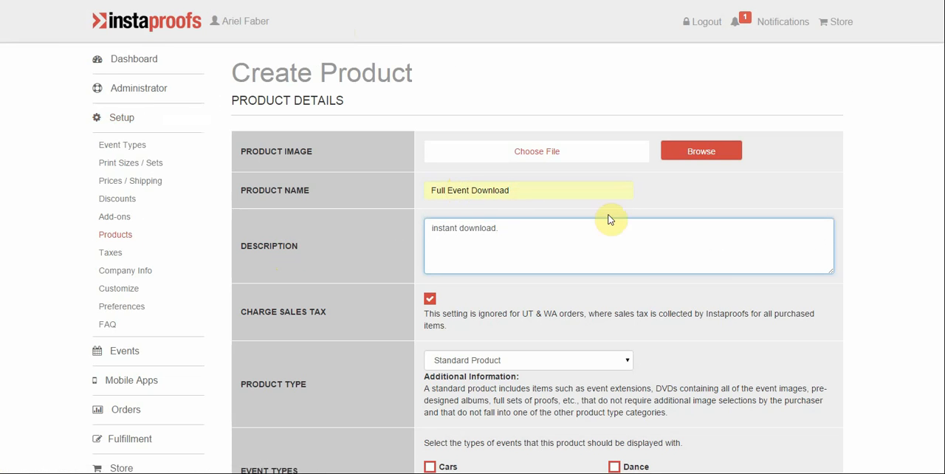
pyautogui.moveTo(680, 257)
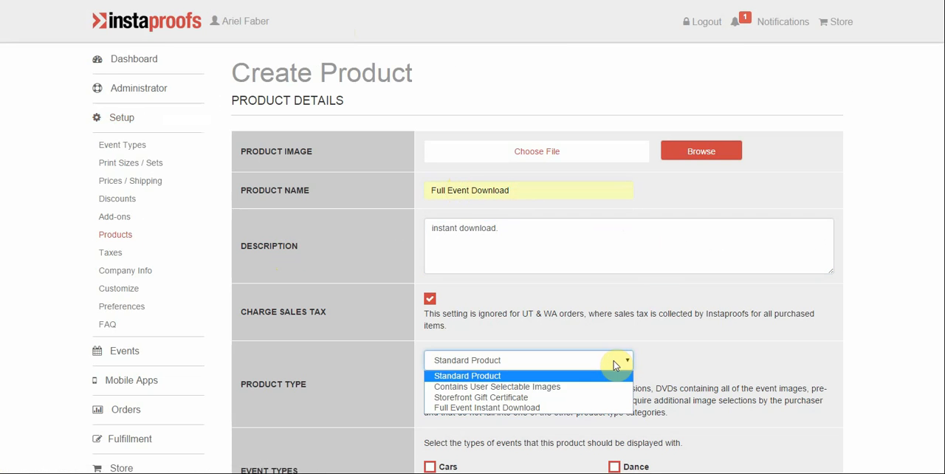
# Make it a Full Event Instant Download offered for Cars and Family events, and create it.
pyautogui.click(487, 408)
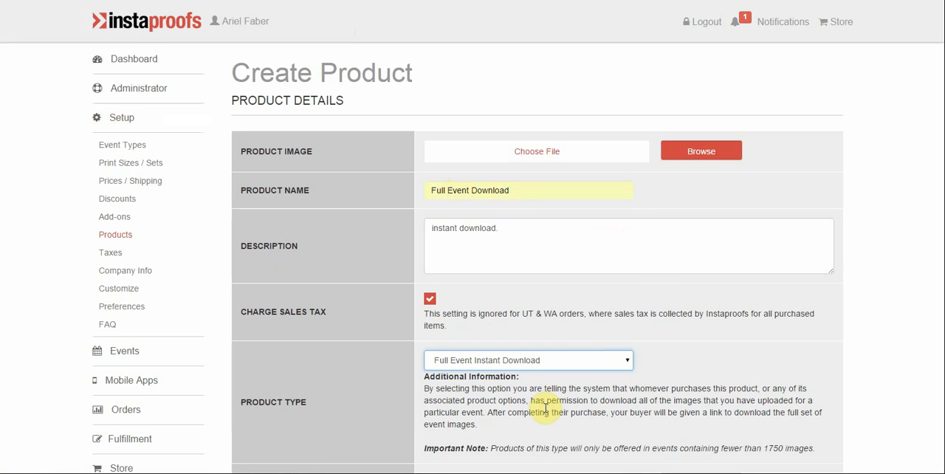
pyautogui.scroll(-3)
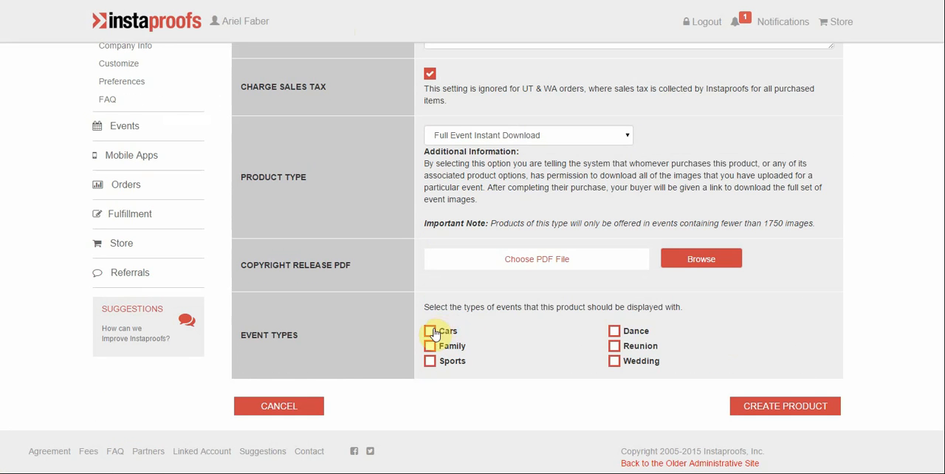
pyautogui.click(431, 331)
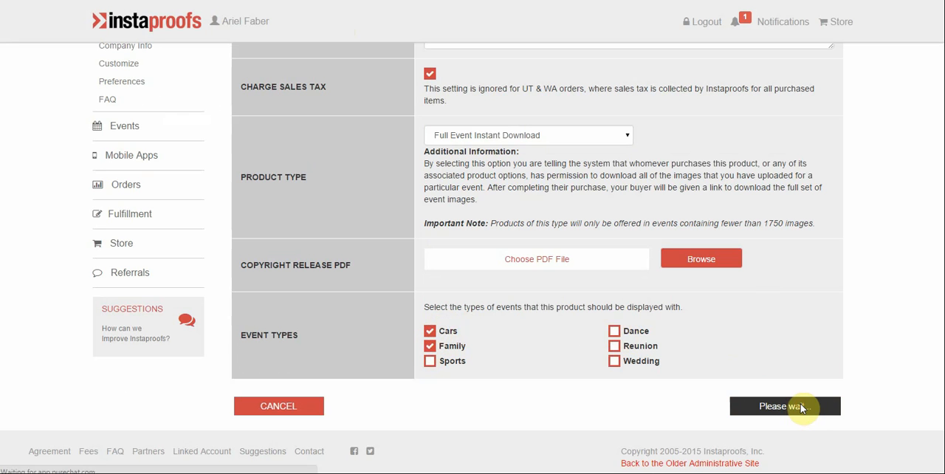
pyautogui.click(784, 406)
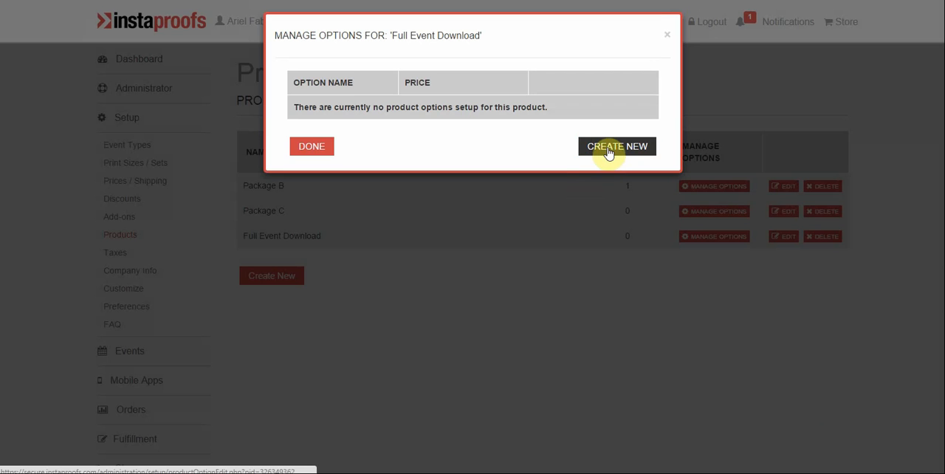
# Start a 'Low Res.' option with a 'Low Res. download' description.
pyautogui.click(616, 146)
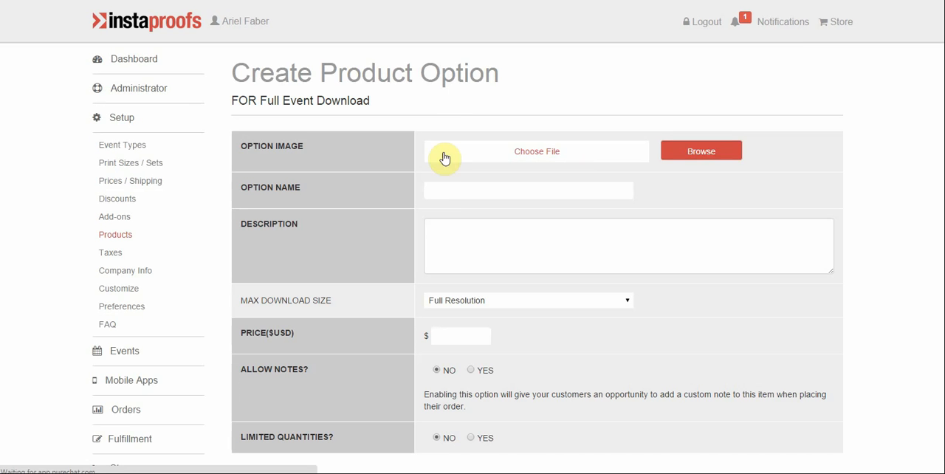
pyautogui.write('Low')
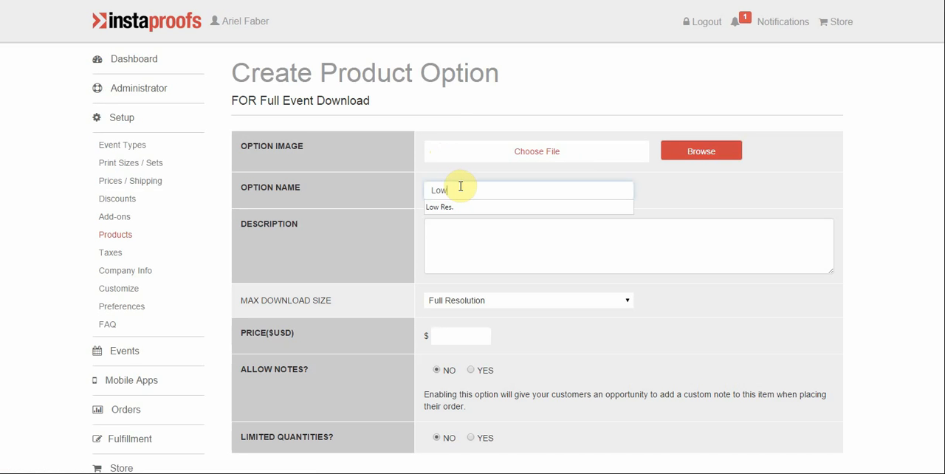
pyautogui.click(439, 207)
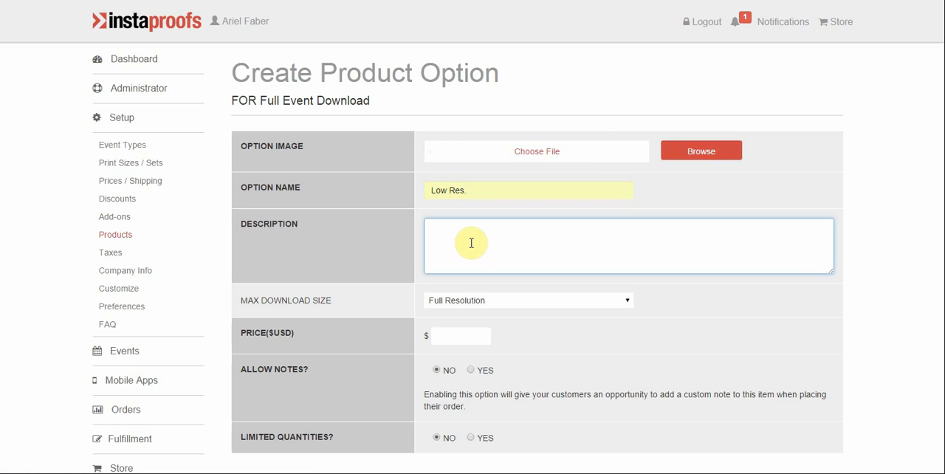
pyautogui.write('Low R')
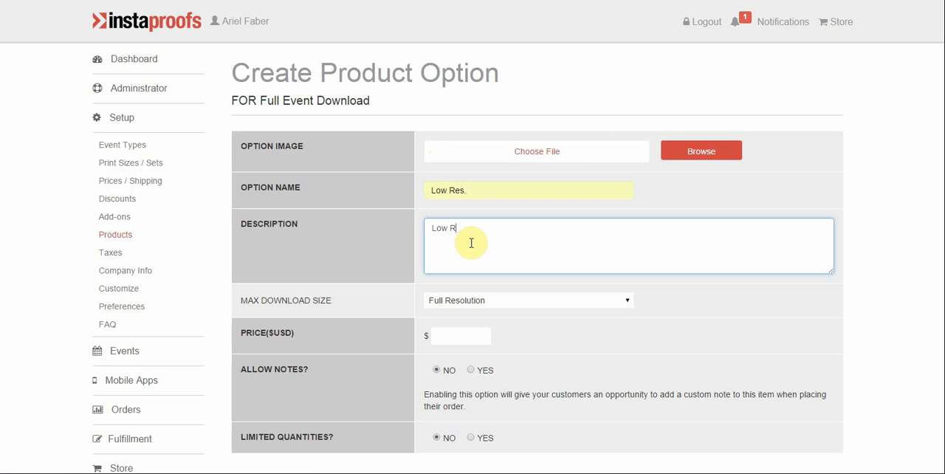
pyautogui.write('es. download')
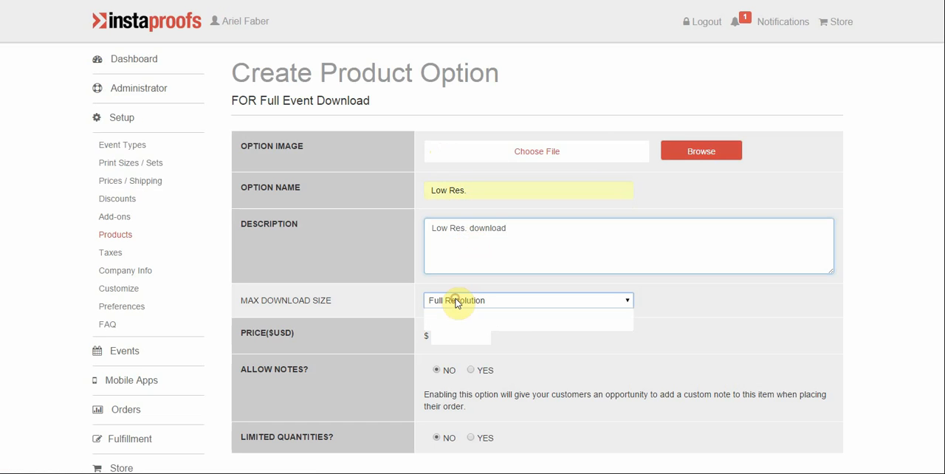
# Price the Low Res. option at $50.00 with a 1280px maximum size and create it.
pyautogui.click(528, 300)
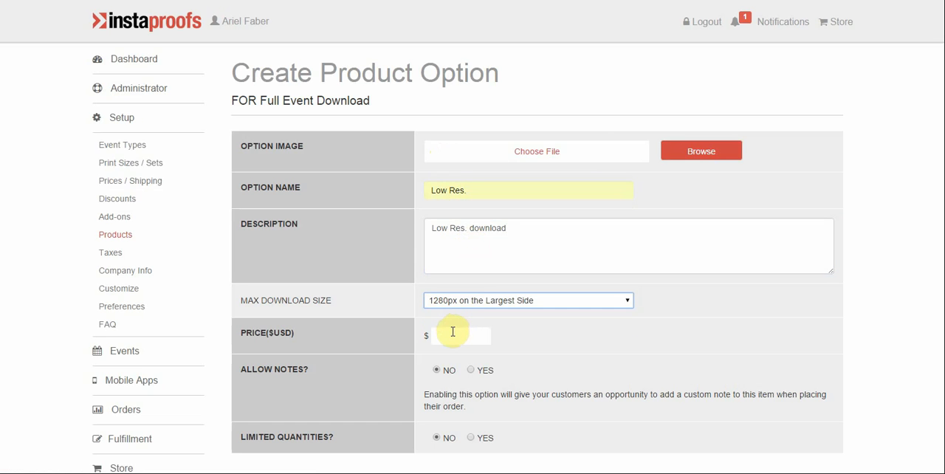
pyautogui.write('50.')
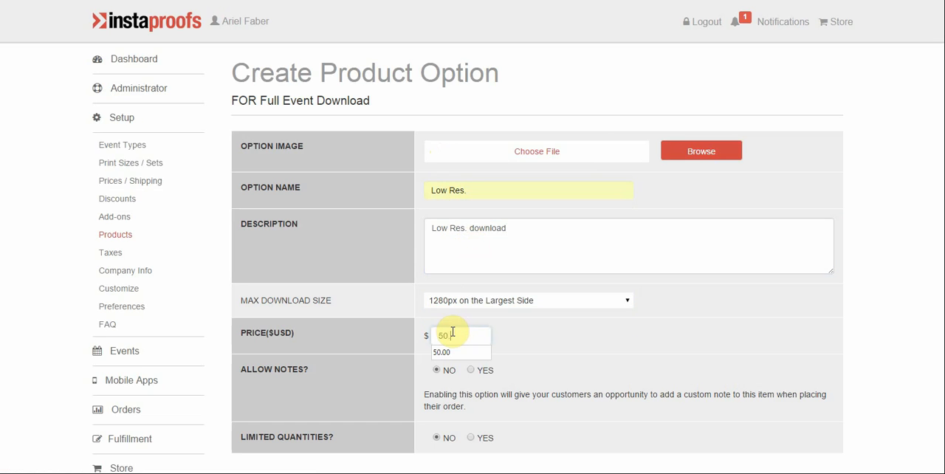
pyautogui.scroll(-3)
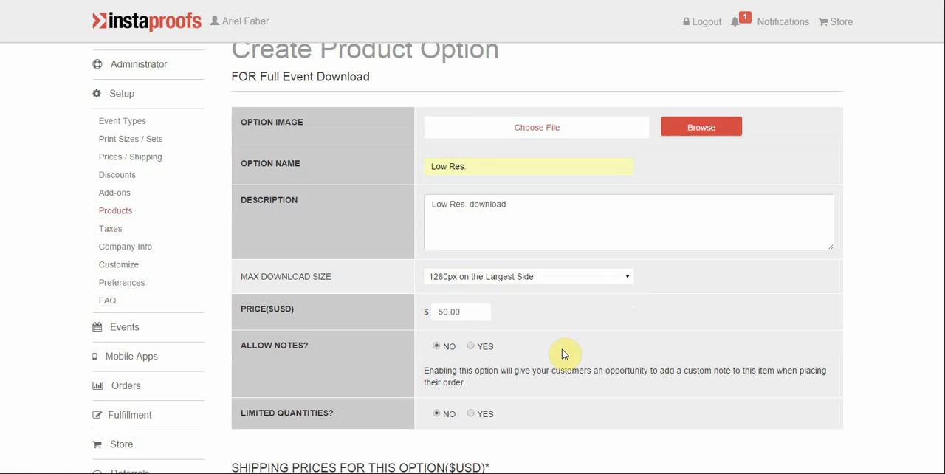
pyautogui.scroll(-3)
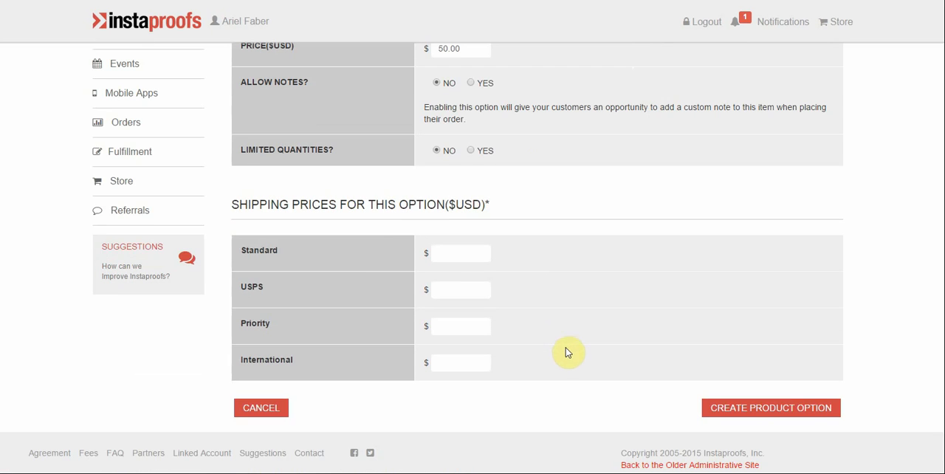
pyautogui.click(770, 408)
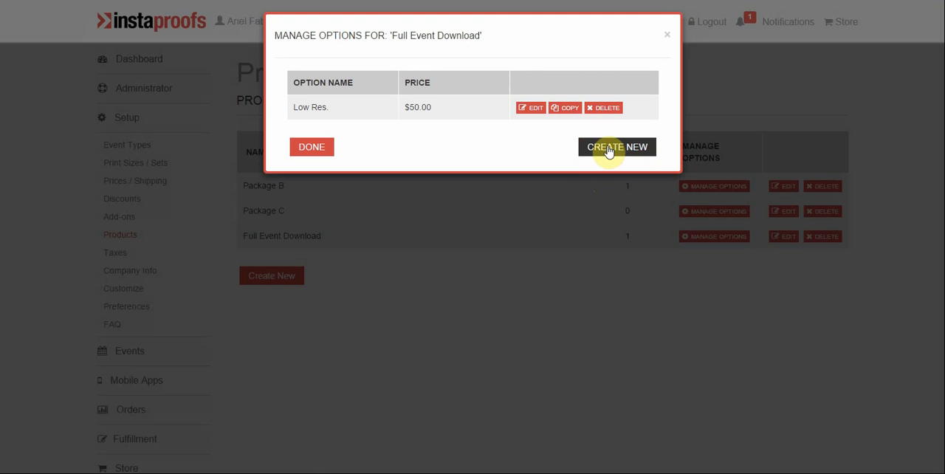
# Create a full-resolution 'High Res.' option priced at $100.00.
pyautogui.click(617, 147)
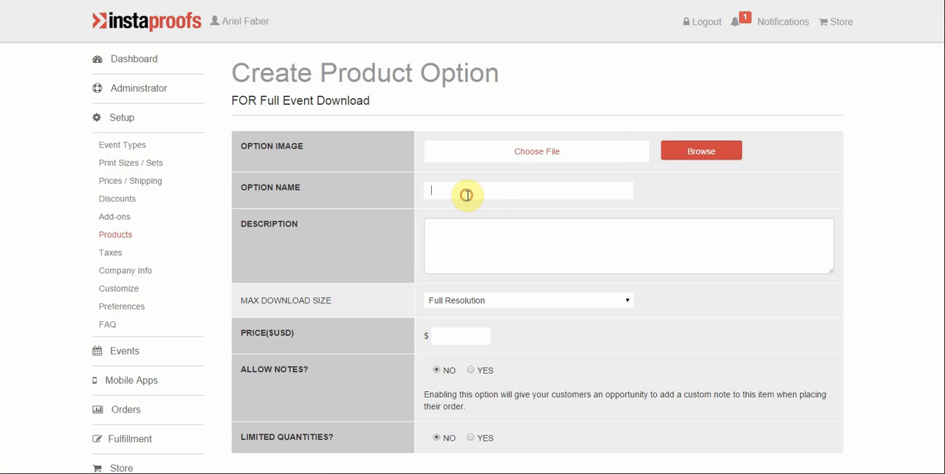
pyautogui.write('High Res. download')
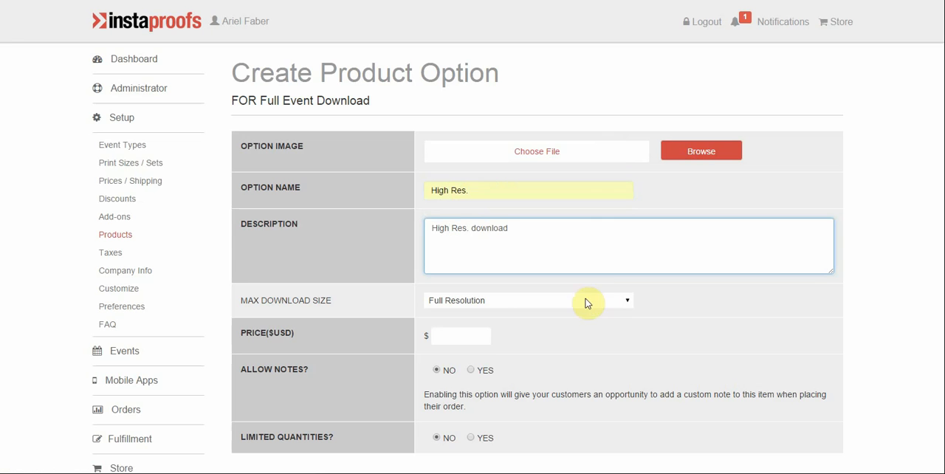
pyautogui.write('100.00')
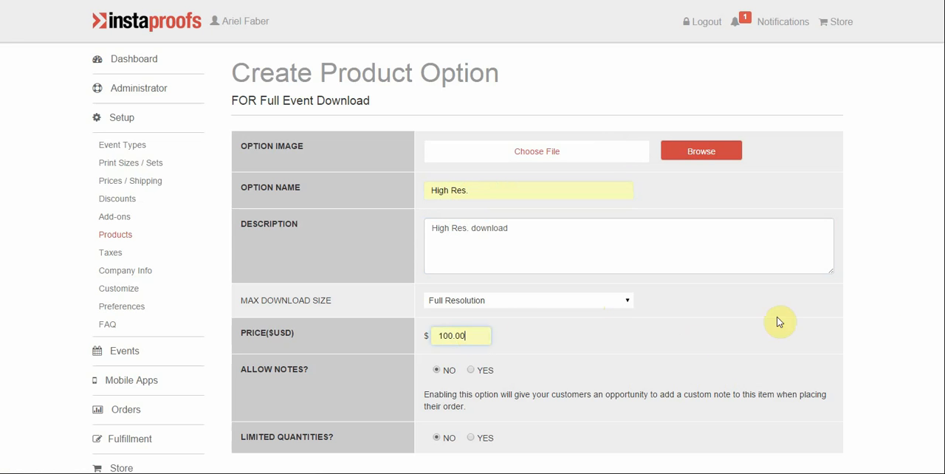
pyautogui.scroll(-3)
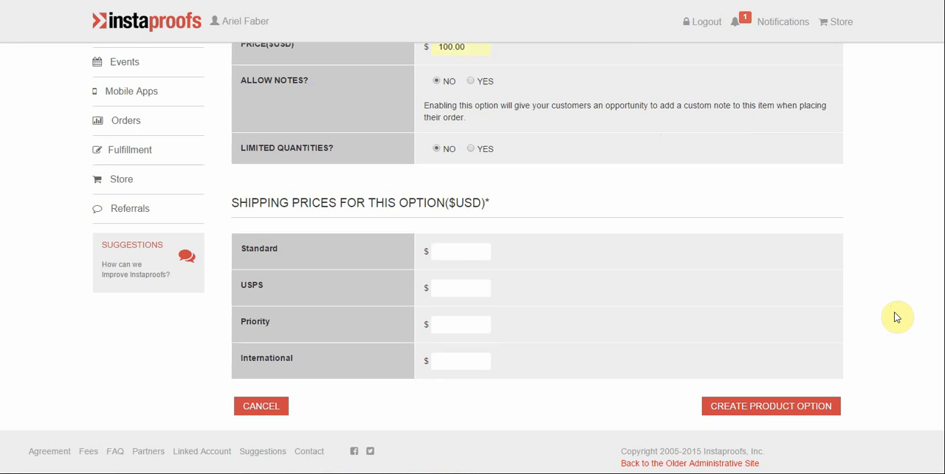
pyautogui.click(770, 405)
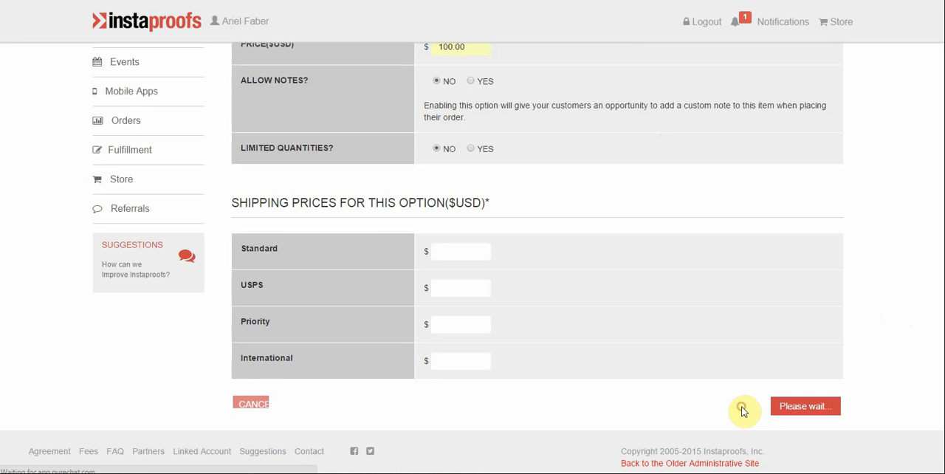
# Finish and close the Full Event Download option list.
pyautogui.click(805, 406)
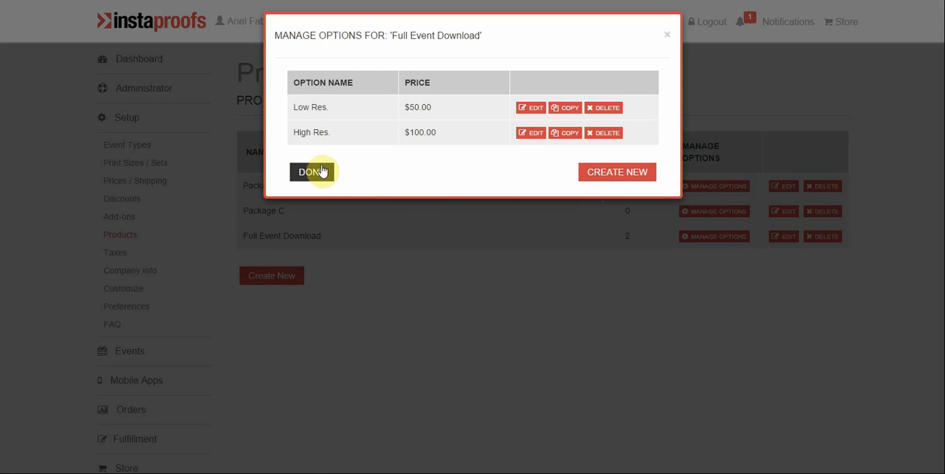
pyautogui.click(313, 171)
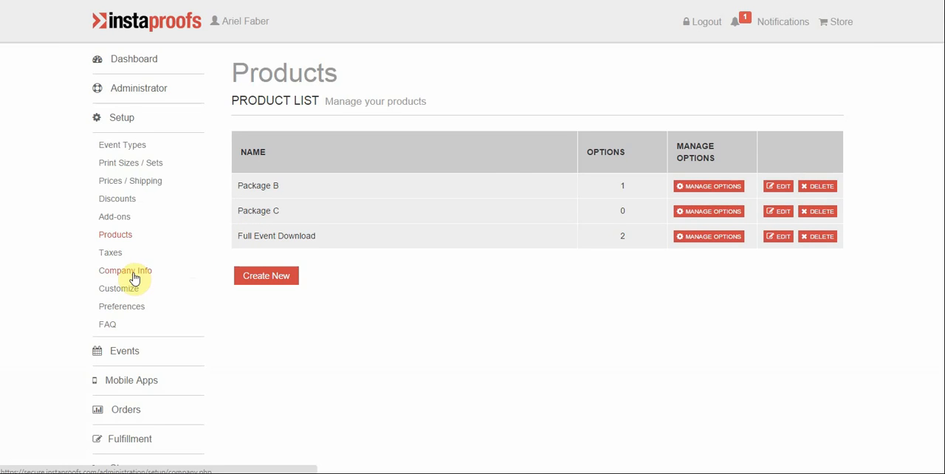
# Reach the public storefront via Company Info and enter the Cars event.
pyautogui.click(125, 270)
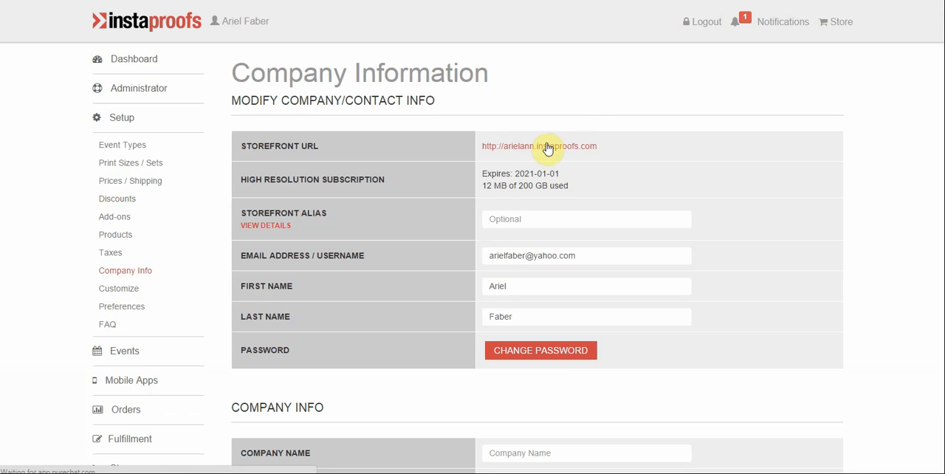
pyautogui.click(539, 146)
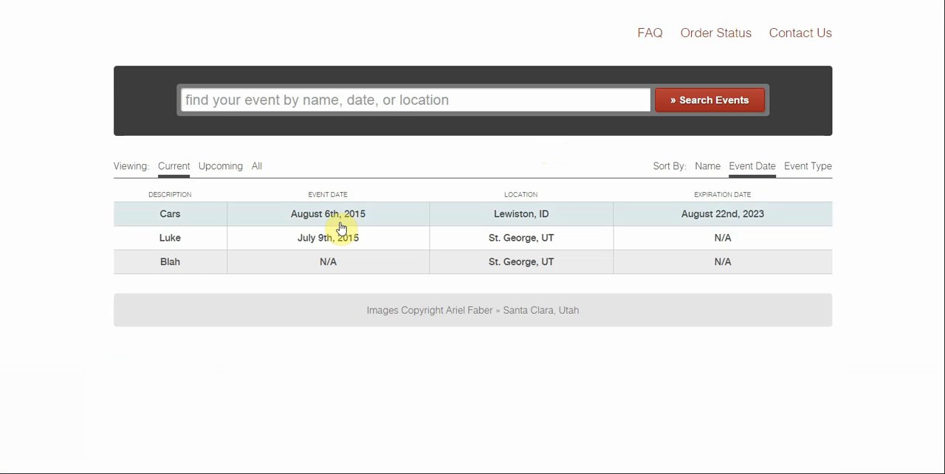
pyautogui.click(170, 214)
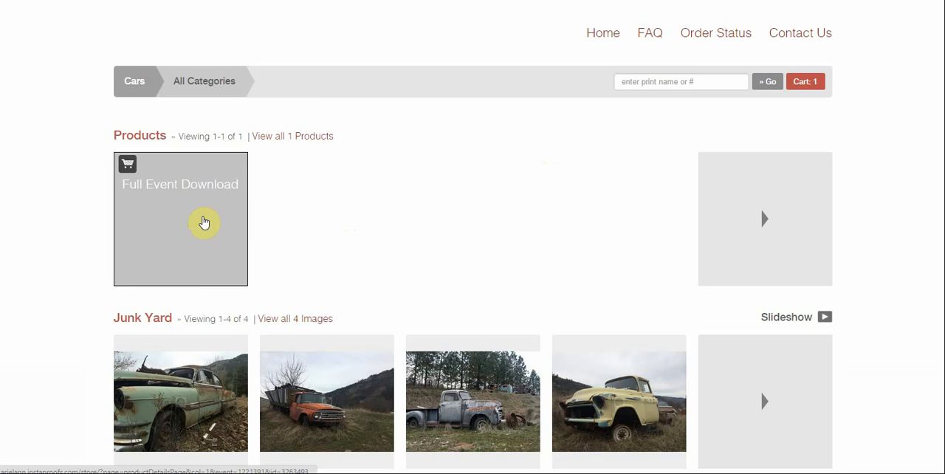
# Add the High Res. Full Event Download to the cart and view the $100.00 total.
pyautogui.click(181, 218)
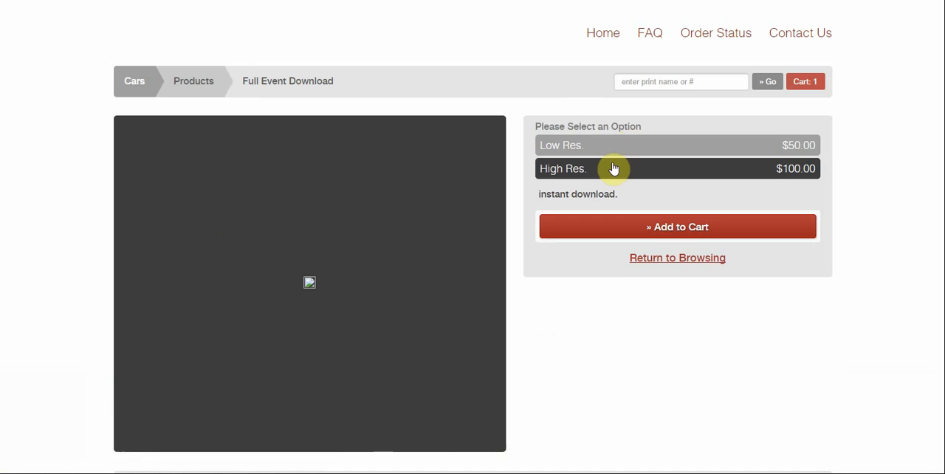
pyautogui.click(613, 168)
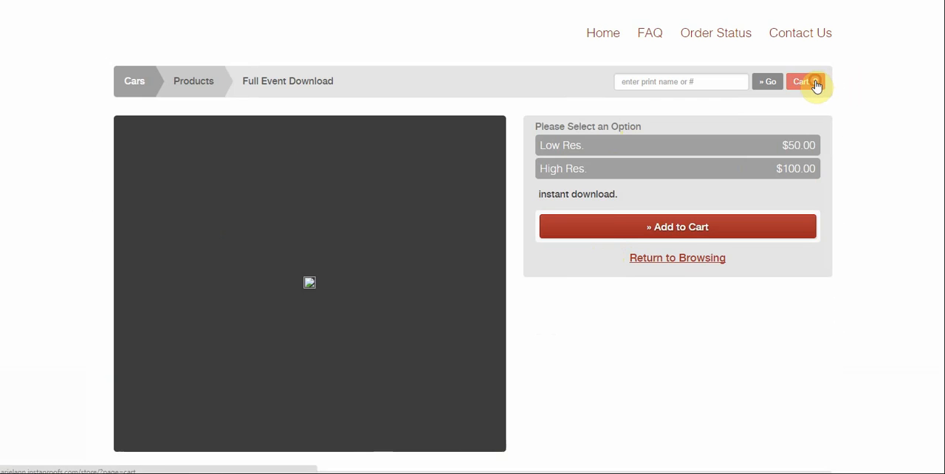
pyautogui.click(804, 81)
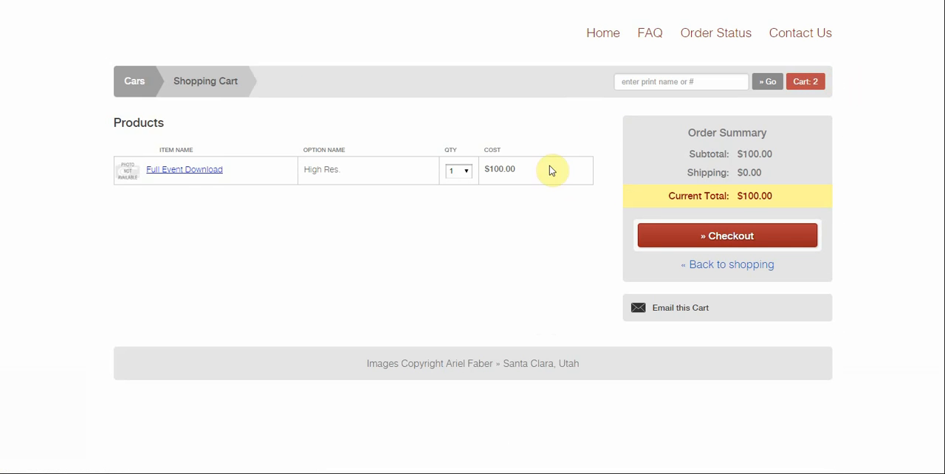
pyautogui.moveTo(543, 177)
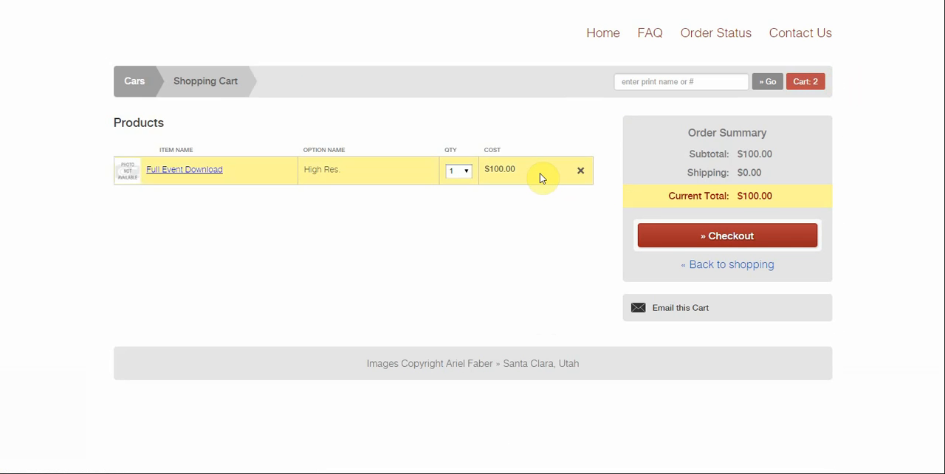